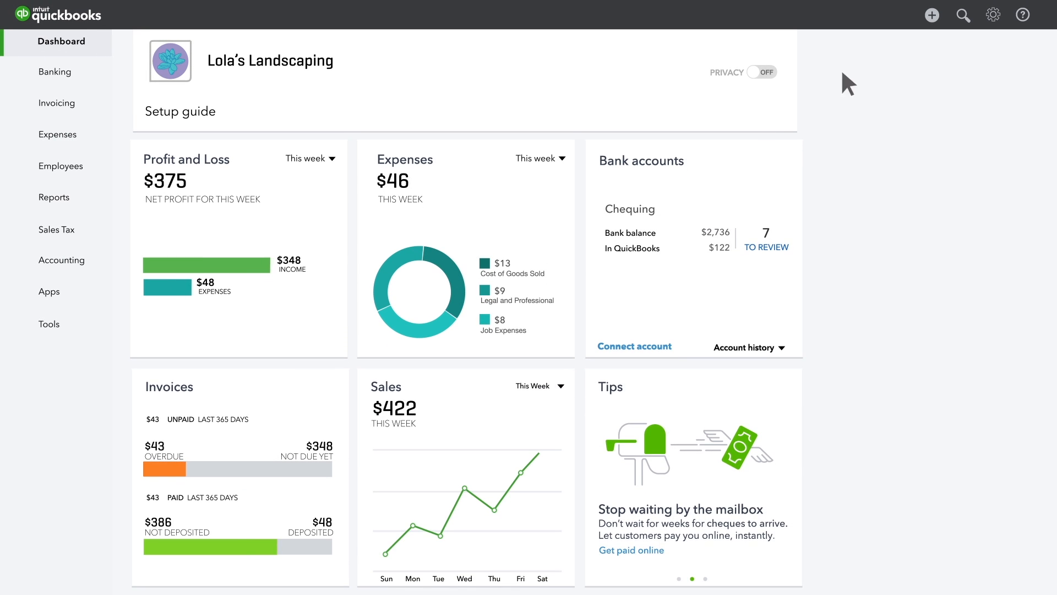
Step: Start a new Refund Receipt from the New menu
{"action": "left_click", "coordinate": [932, 15]}
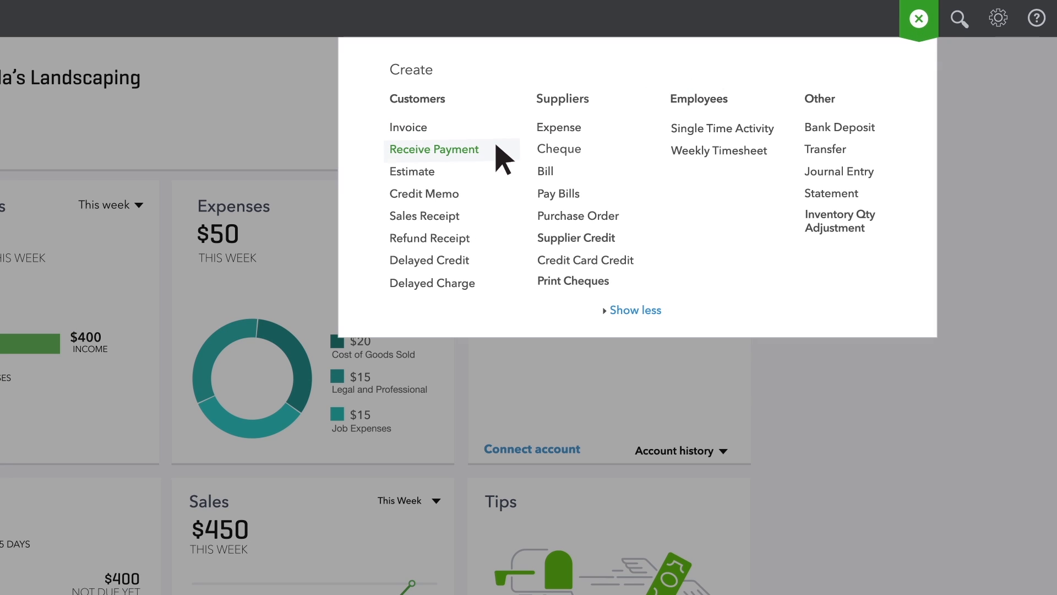
{"action": "left_click", "coordinate": [434, 149]}
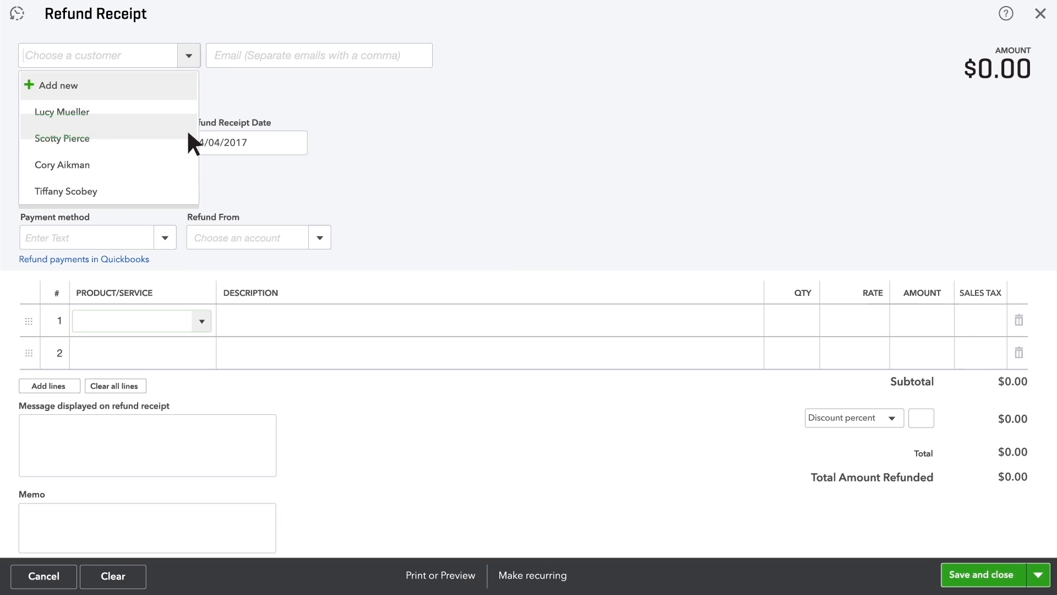
{"action": "left_click", "coordinate": [66, 191]}
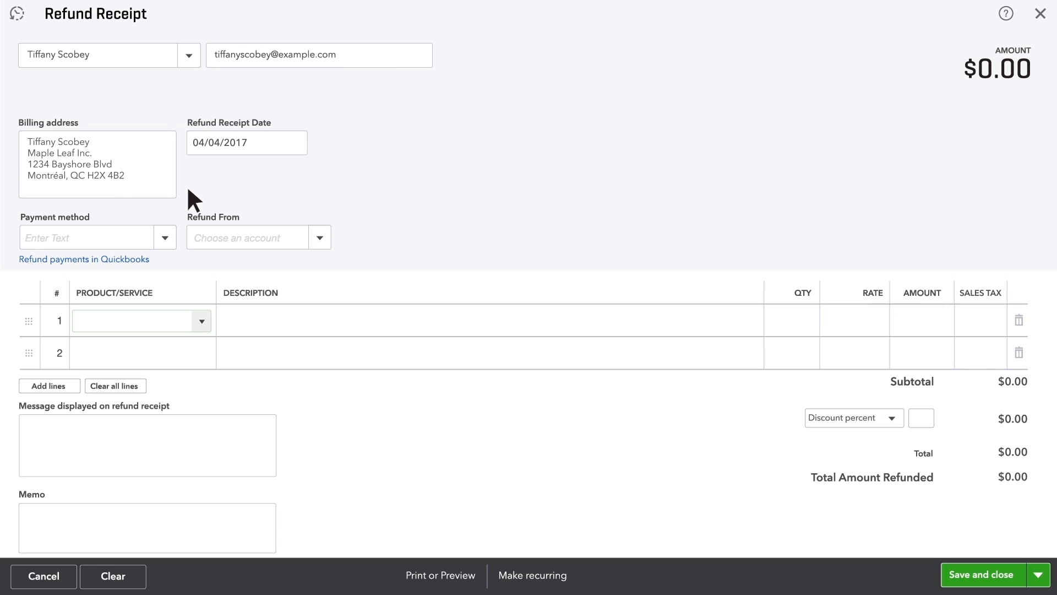
{"action": "left_click", "coordinate": [164, 237]}
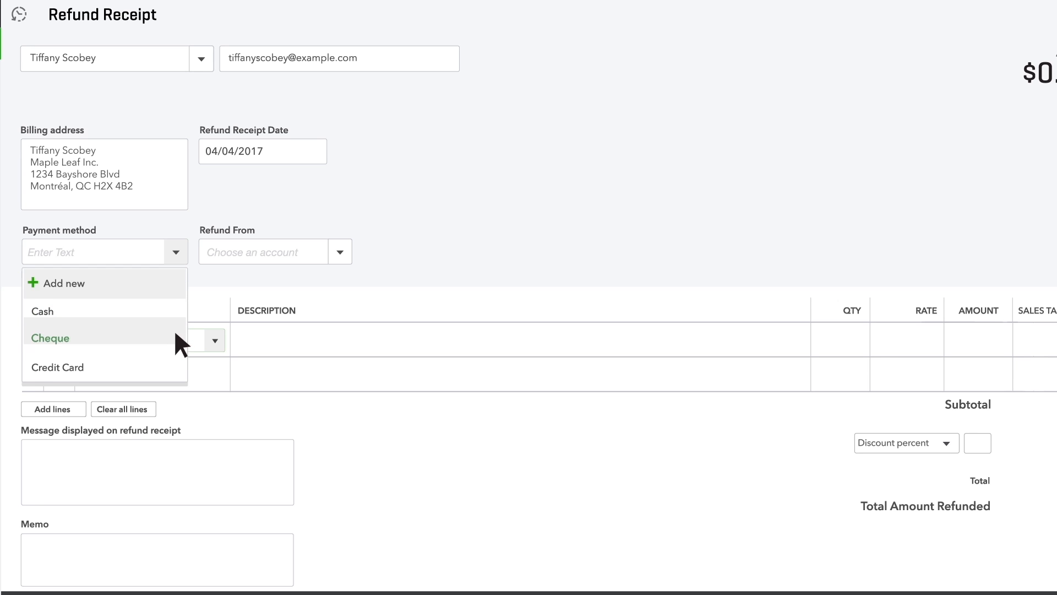
{"action": "left_click", "coordinate": [50, 337]}
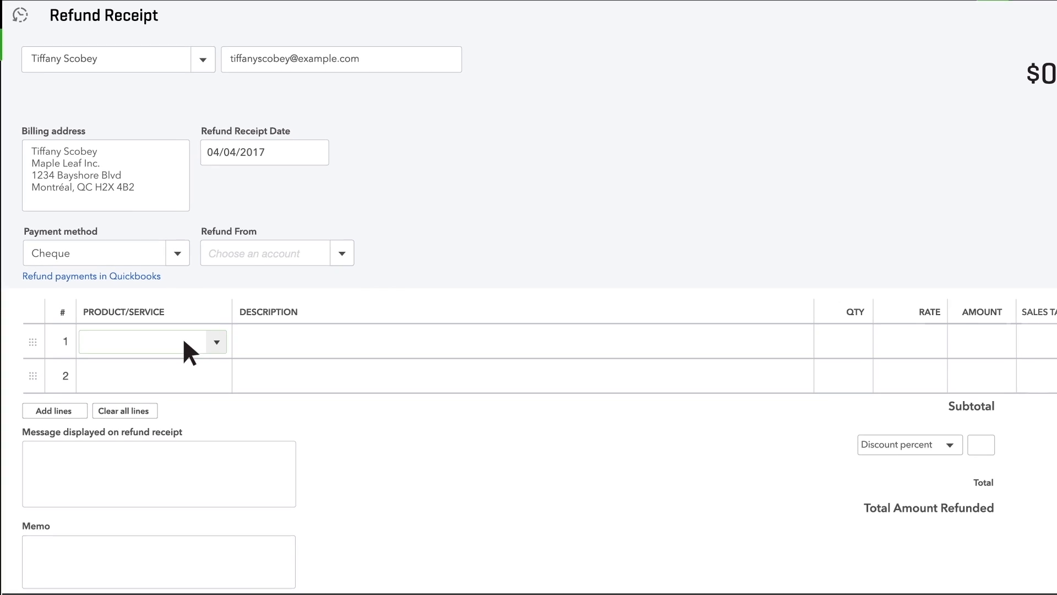
{"action": "left_click", "coordinate": [341, 252]}
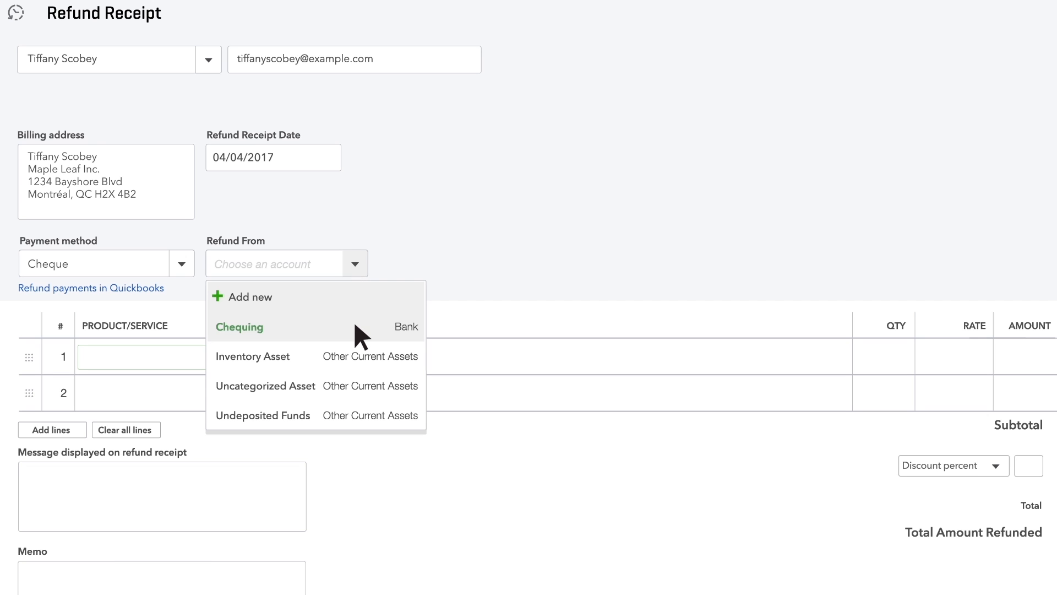
{"action": "left_click", "coordinate": [239, 327]}
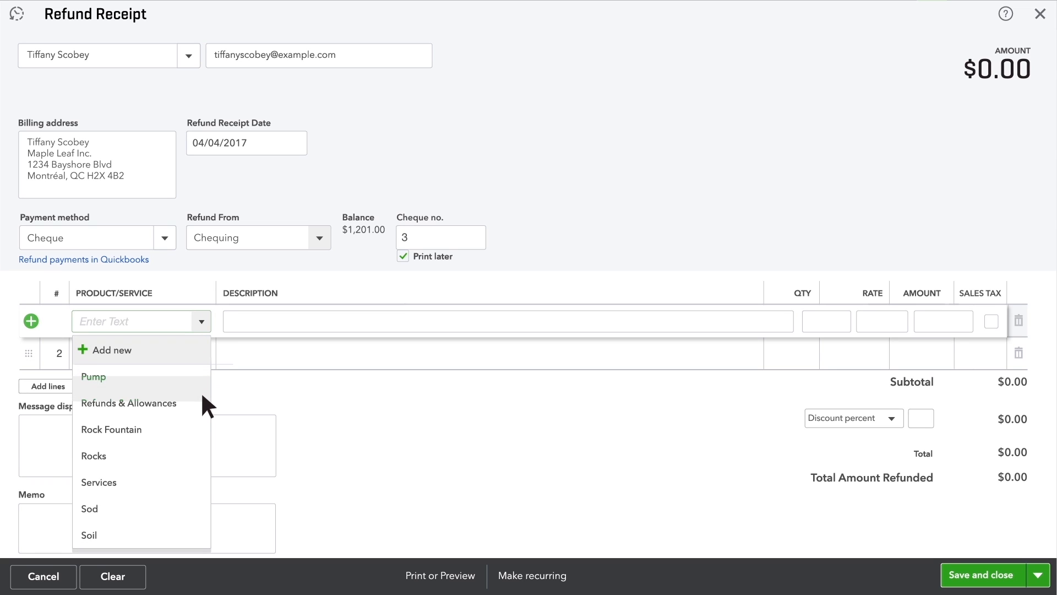
{"action": "mouse_move", "coordinate": [204, 437]}
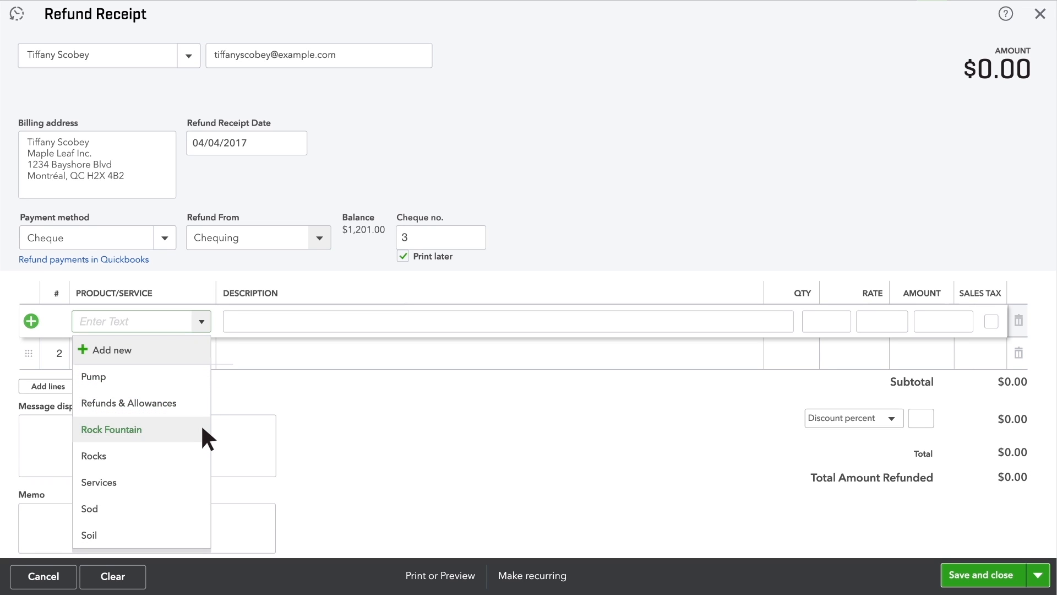
Step: Add a Rock Fountain line at rate 275, totalling $275.00
{"action": "left_click", "coordinate": [111, 429]}
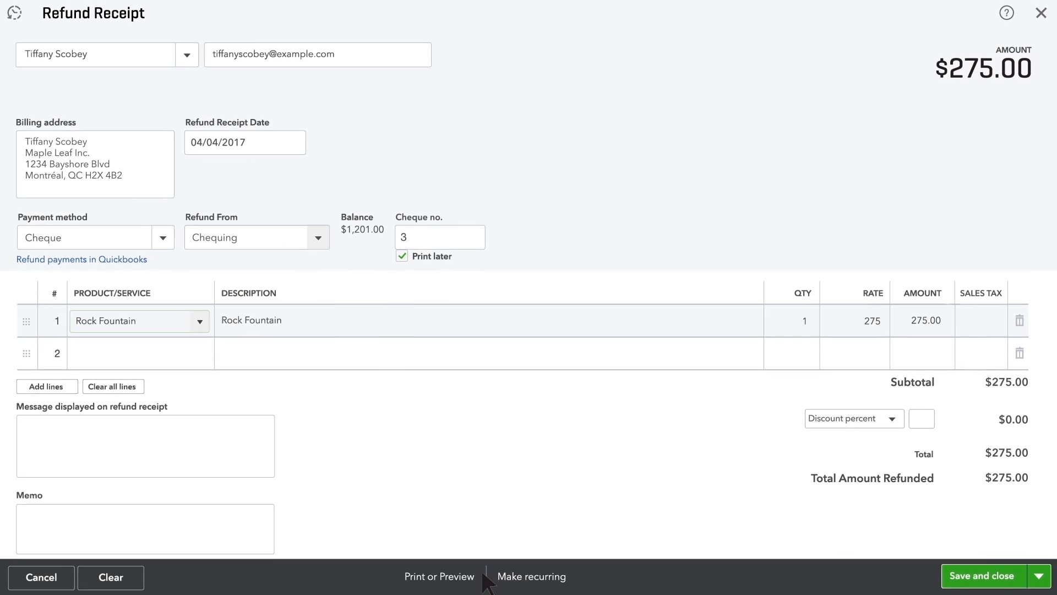
{"action": "scroll", "scroll_direction": "down", "scroll_amount": 3}
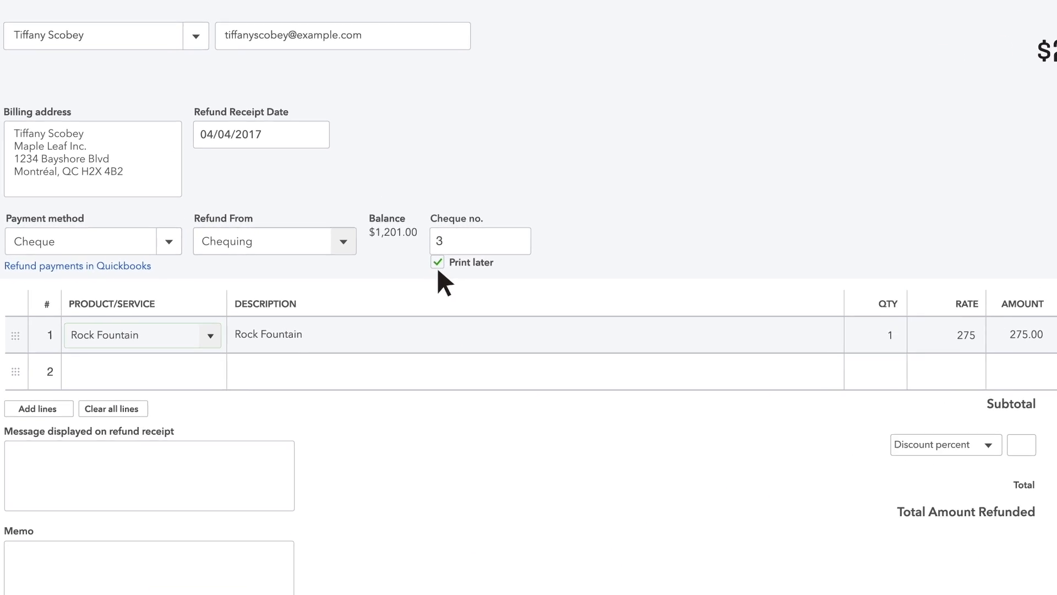
Step: Uncheck Print later, save and close the receipt, and dismiss the confirmation
{"action": "left_click", "coordinate": [438, 262]}
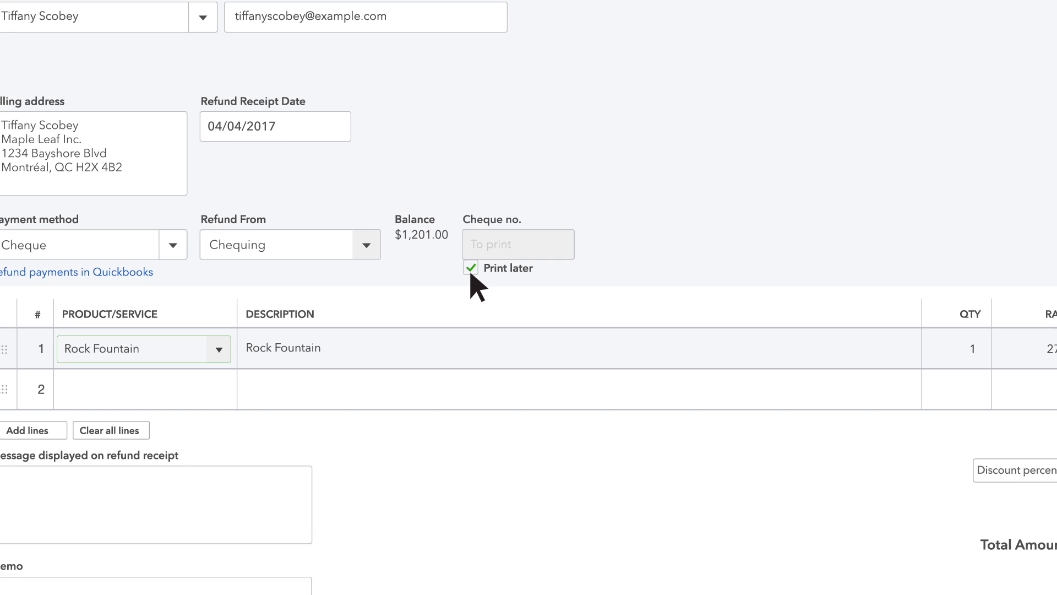
{"action": "left_click", "coordinate": [471, 268]}
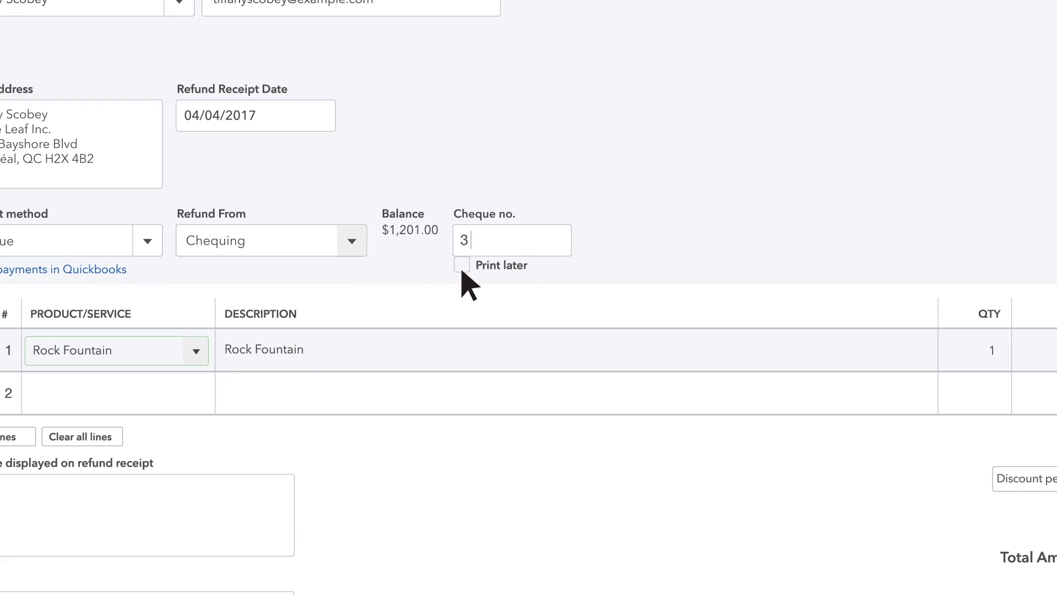
{"action": "type", "text": "1039"}
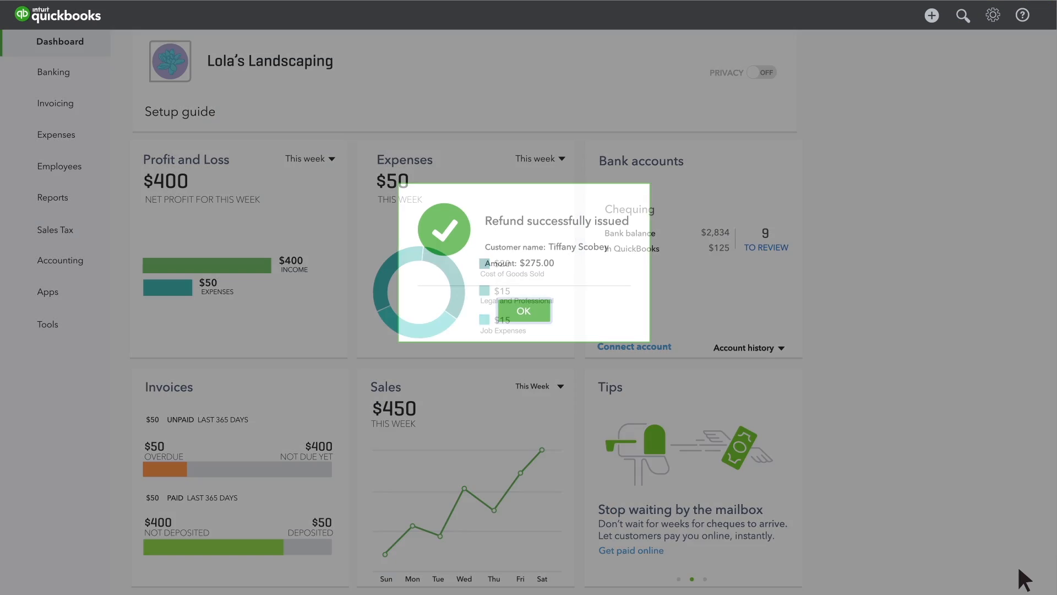
{"action": "left_click", "coordinate": [523, 311]}
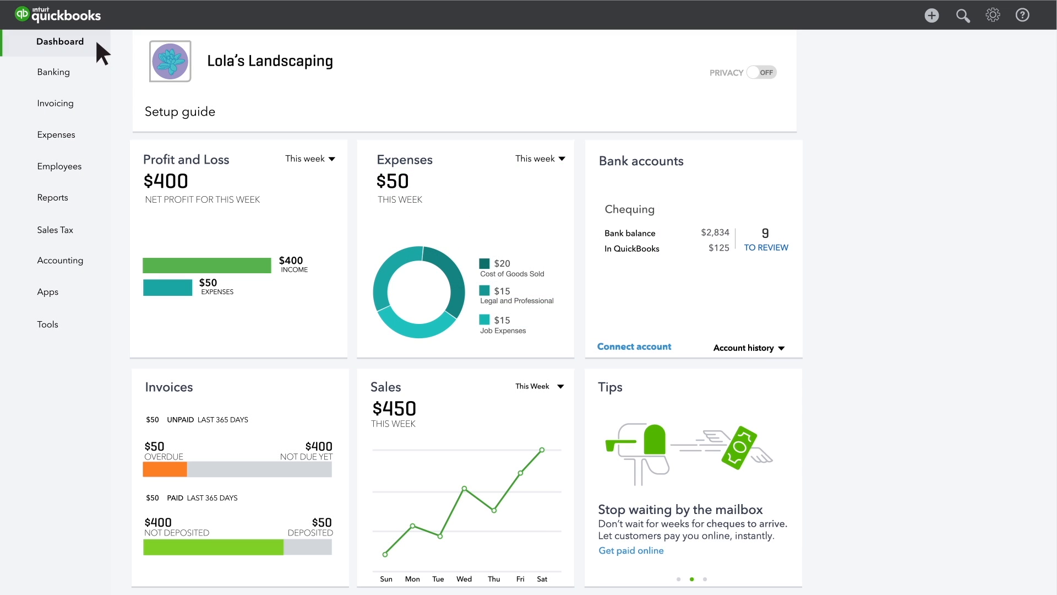
{"action": "left_click", "coordinate": [55, 103]}
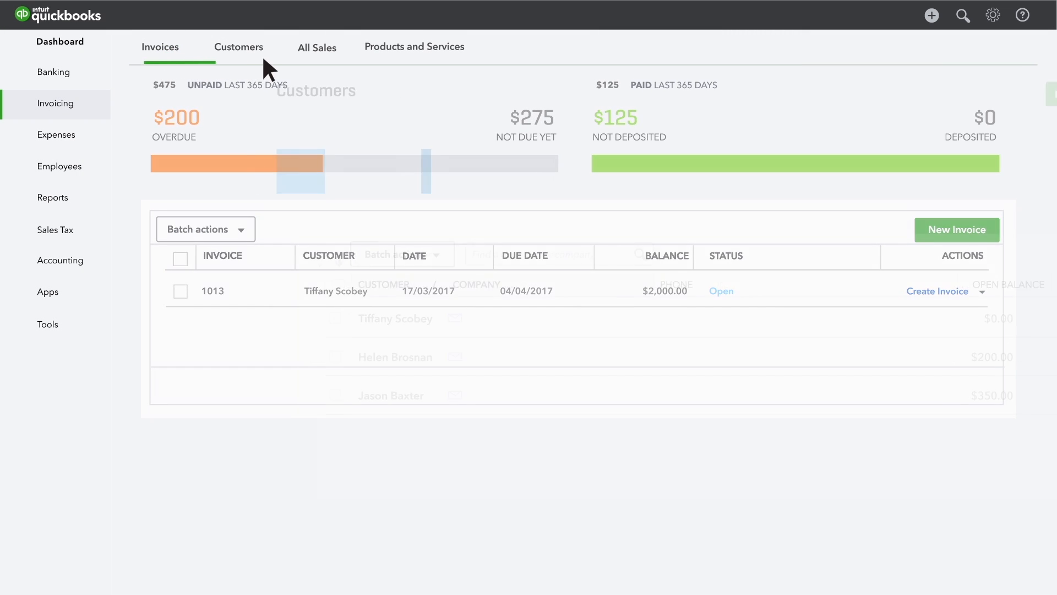
{"action": "left_click", "coordinate": [238, 47]}
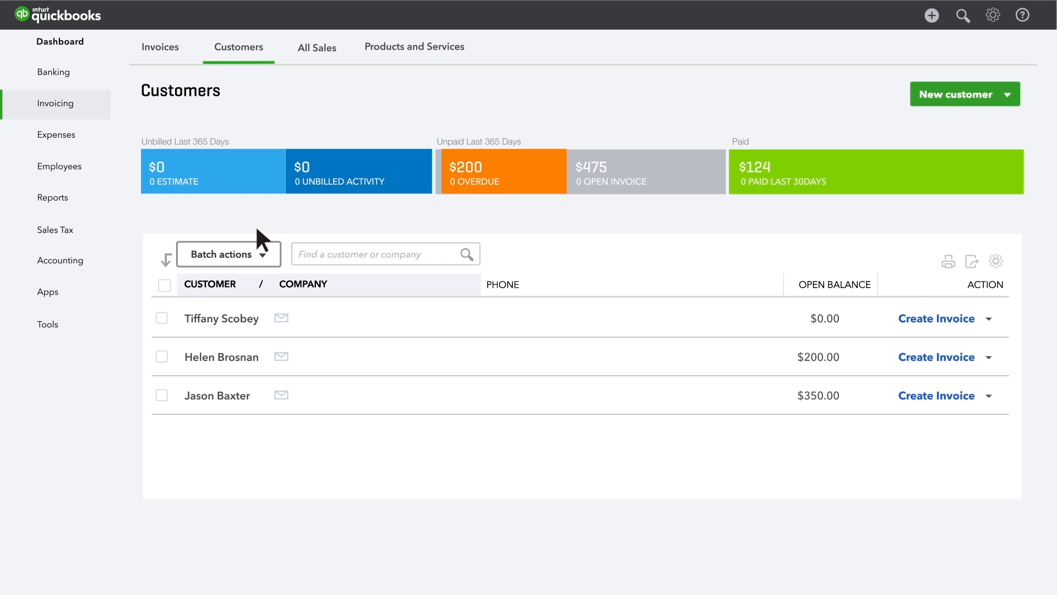
{"action": "left_click", "coordinate": [221, 317]}
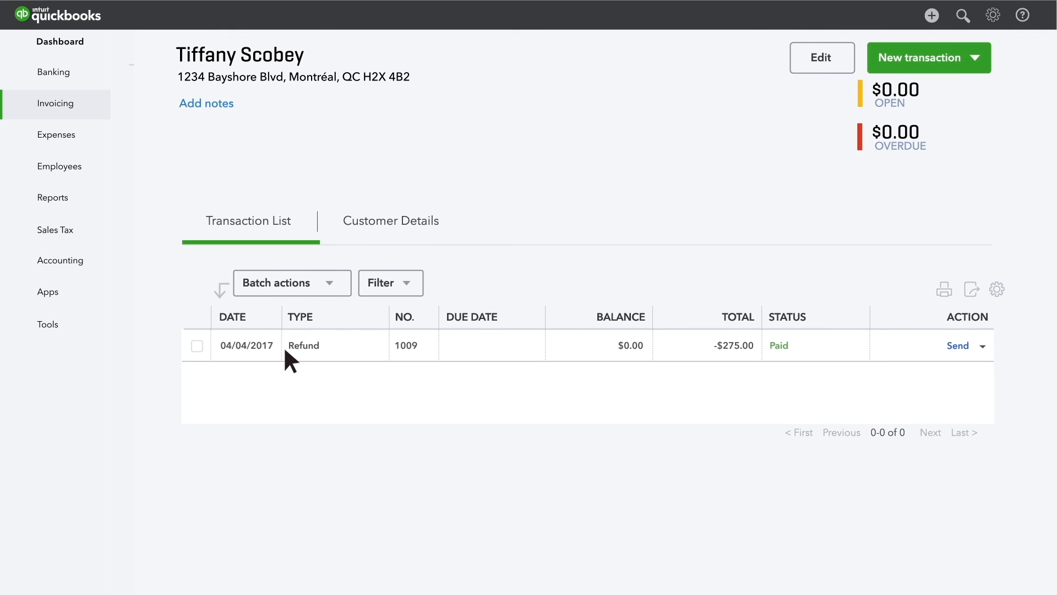
{"action": "mouse_move", "coordinate": [317, 378]}
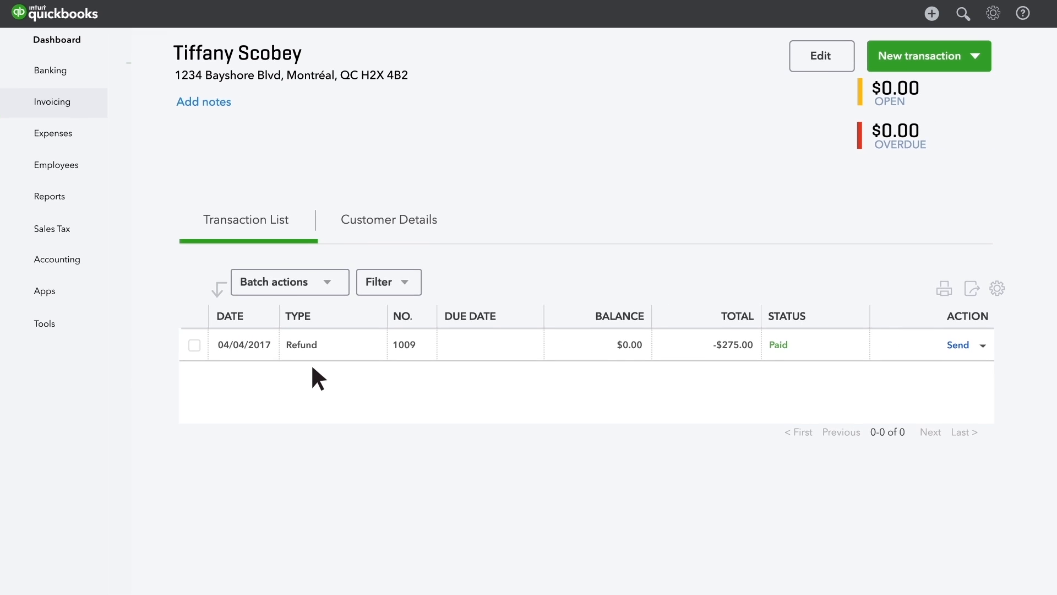
{"action": "scroll", "scroll_direction": "down", "scroll_amount": 3}
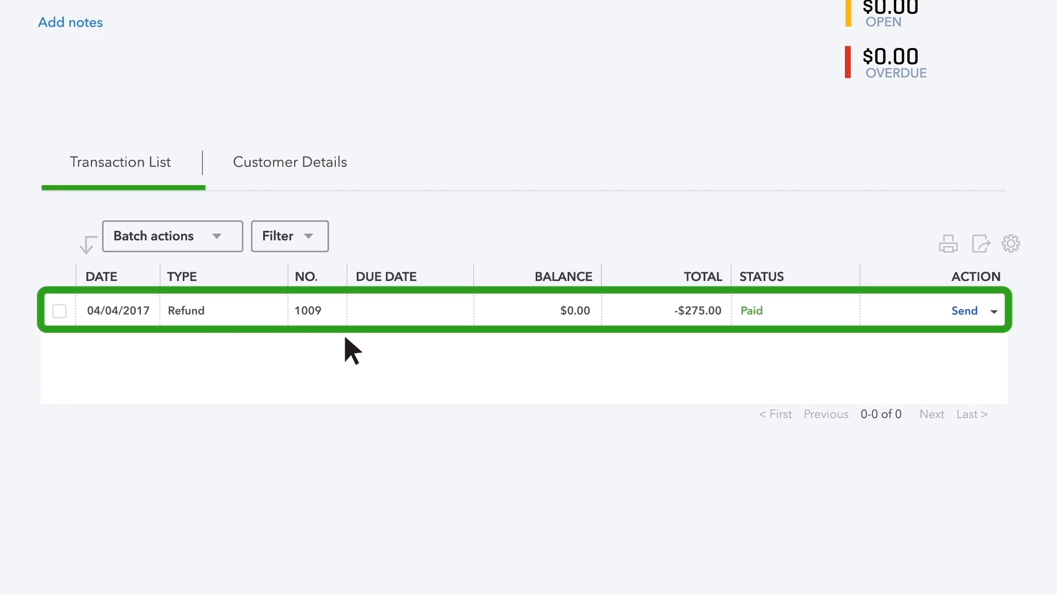
{"action": "mouse_move", "coordinate": [651, 350]}
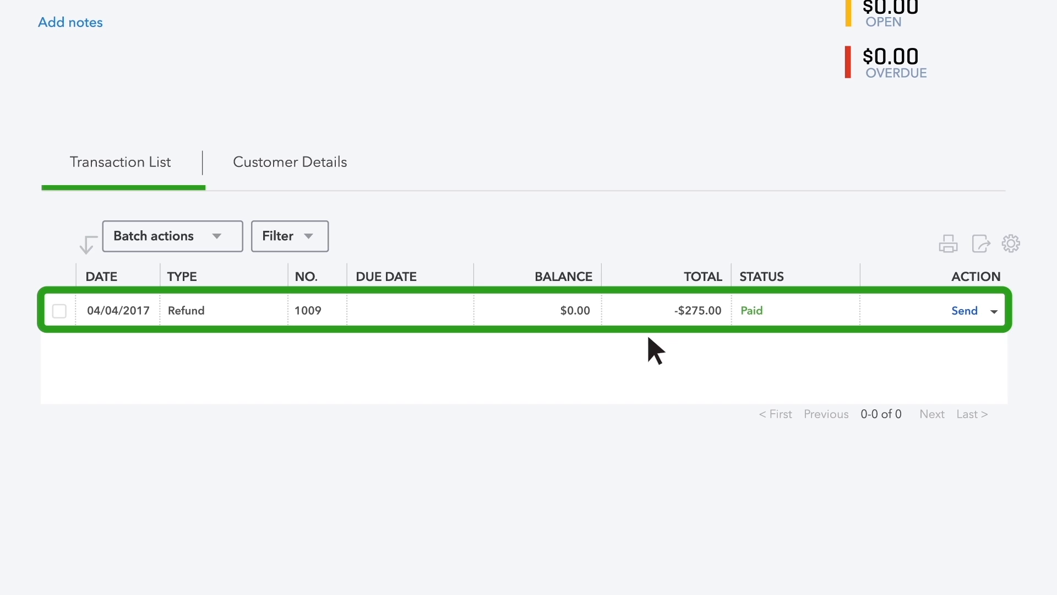